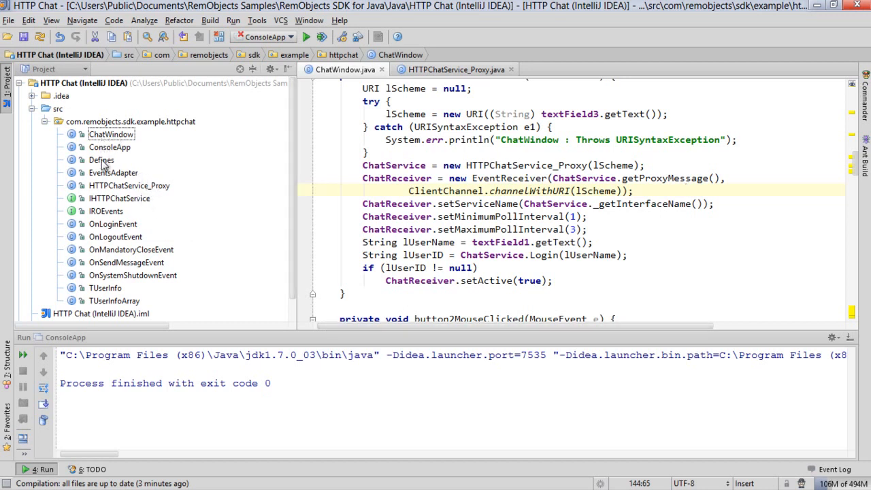
Step: Open HTTPChatLibrary.rodl in RemObjects Service Builder to view the HTTPChatService operations
click(101, 159)
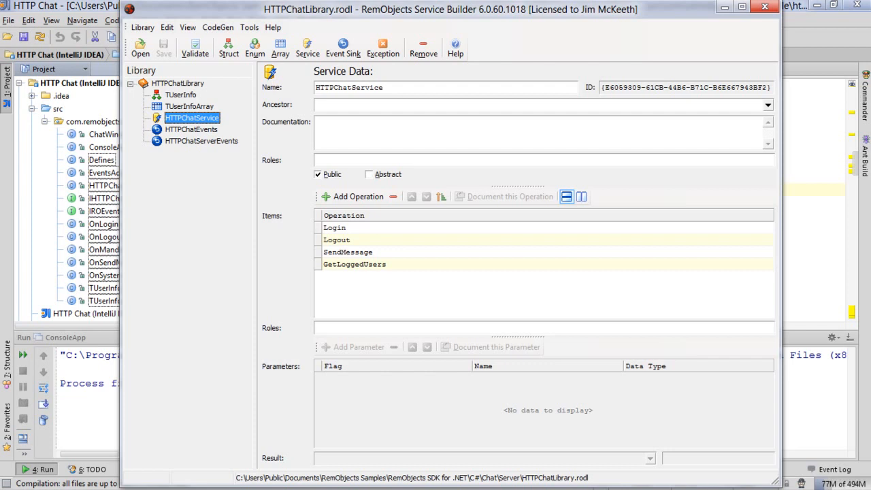
Step: Generate the Java interface files for the chat library via CodeGen > Java
click(218, 27)
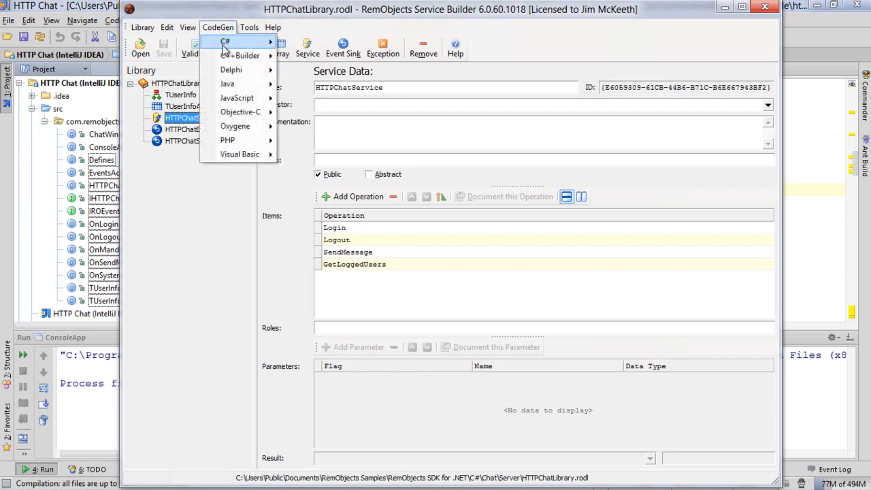
click(226, 84)
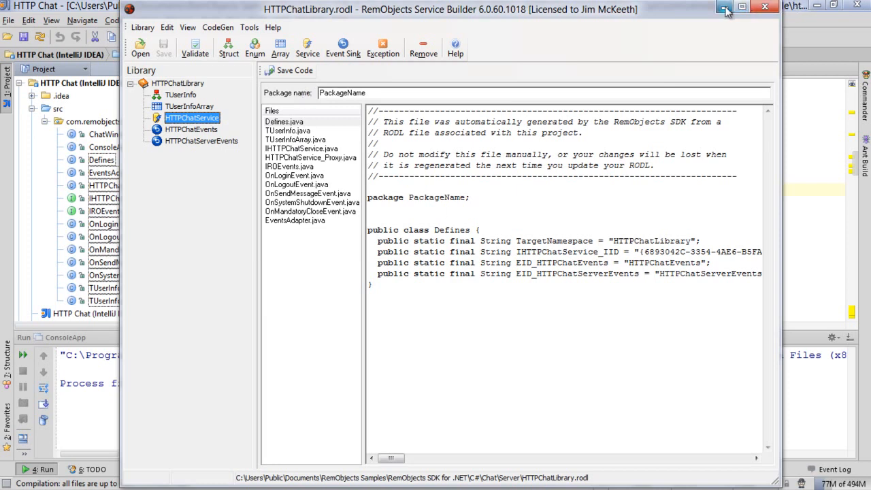
mouse_move(723, 7)
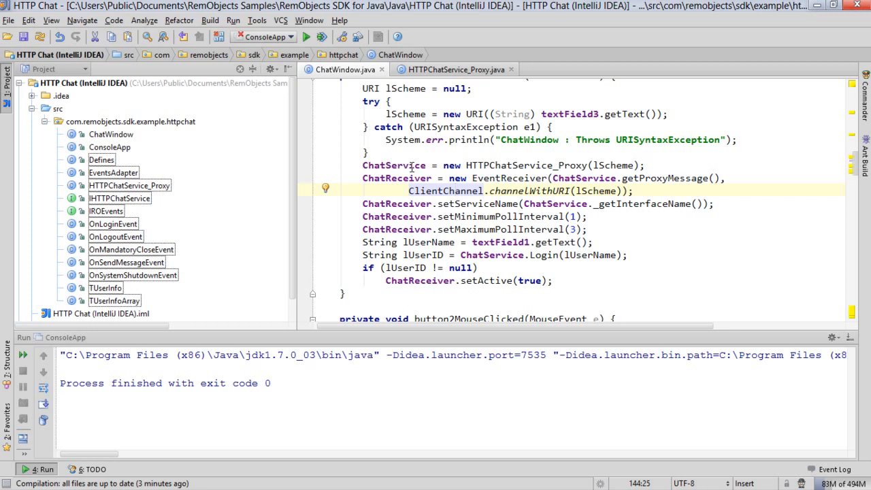
mouse_move(517, 167)
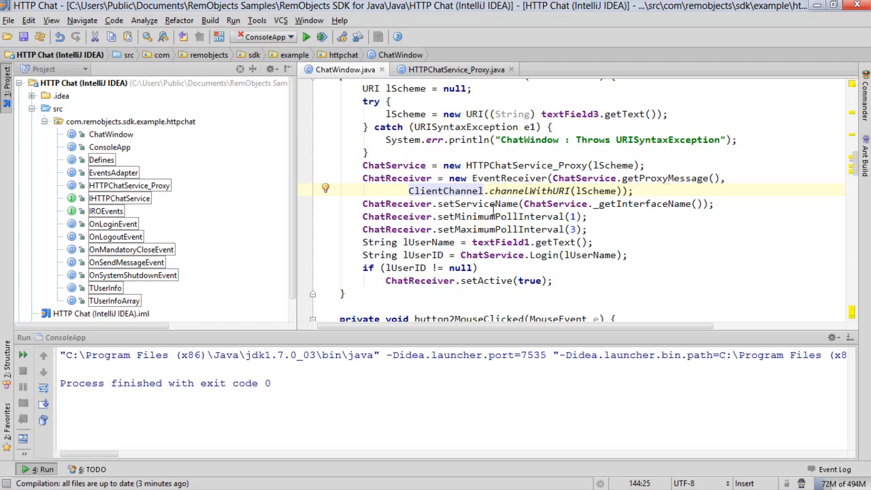
mouse_move(415, 179)
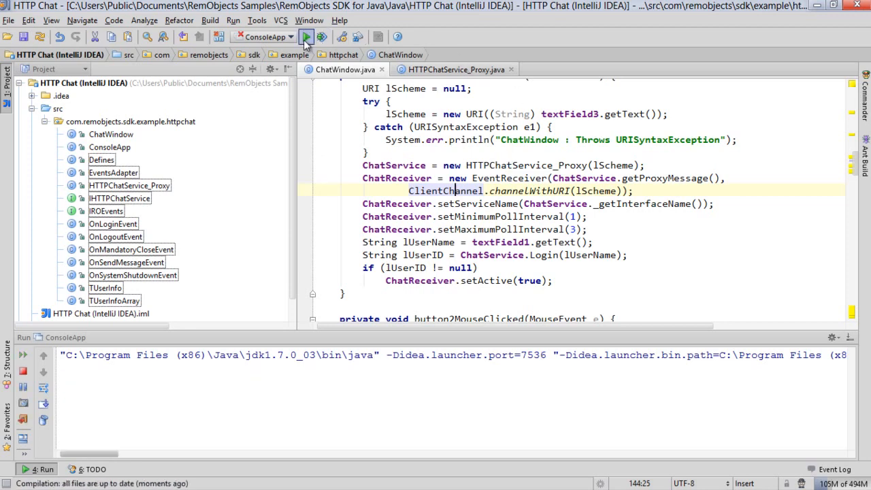
Step: Run ConsoleApp to launch the Java Swing chat client again
click(307, 37)
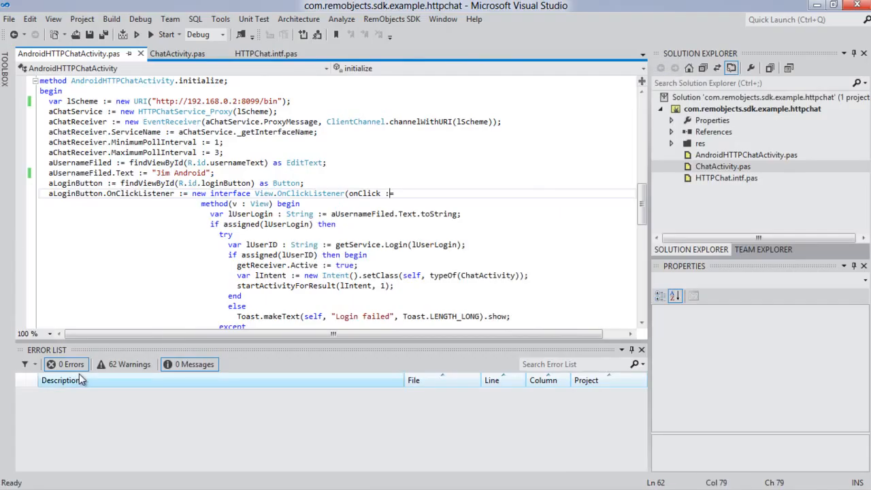
mouse_move(271, 223)
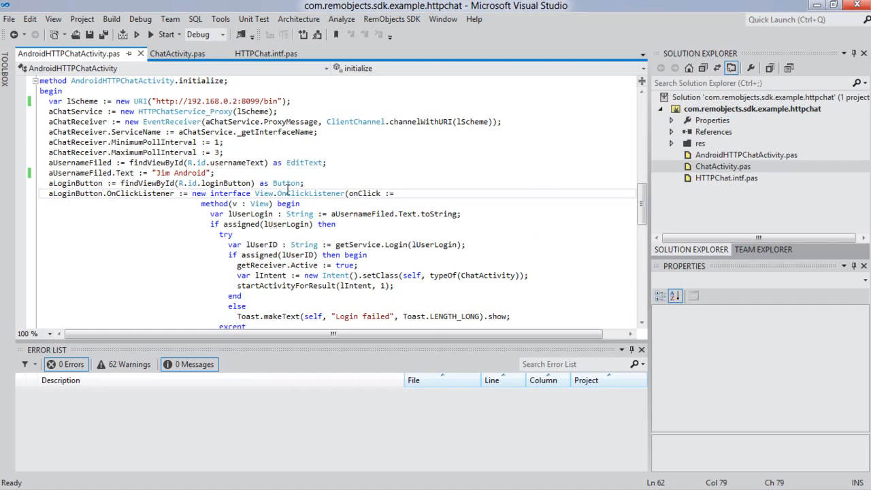
mouse_move(183, 111)
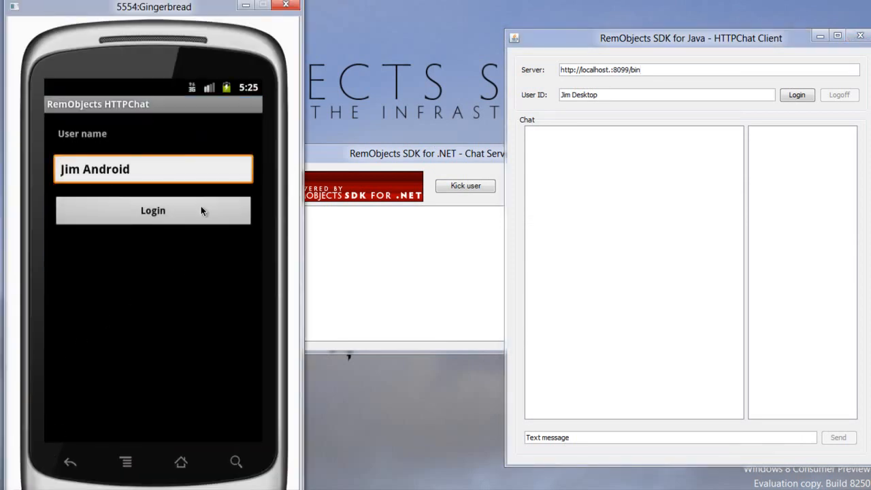
Step: Log Jim Android in from the emulator and Jim Desktop in from the Java client
click(153, 210)
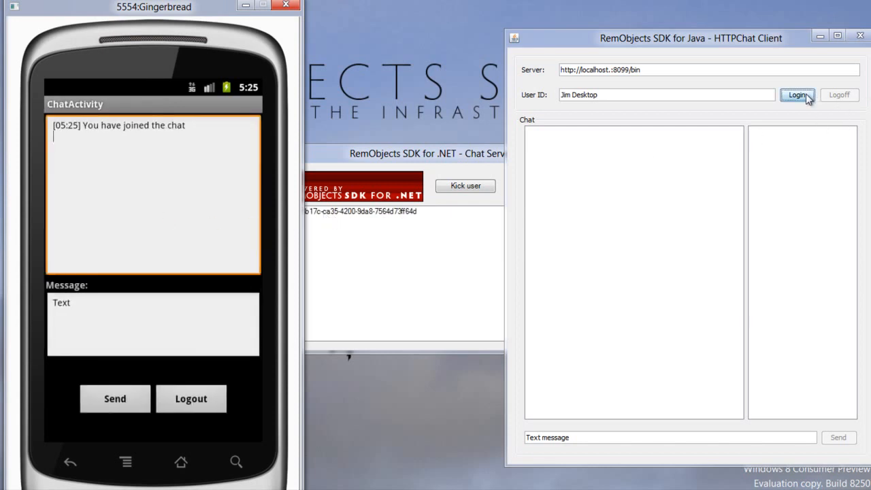
click(797, 95)
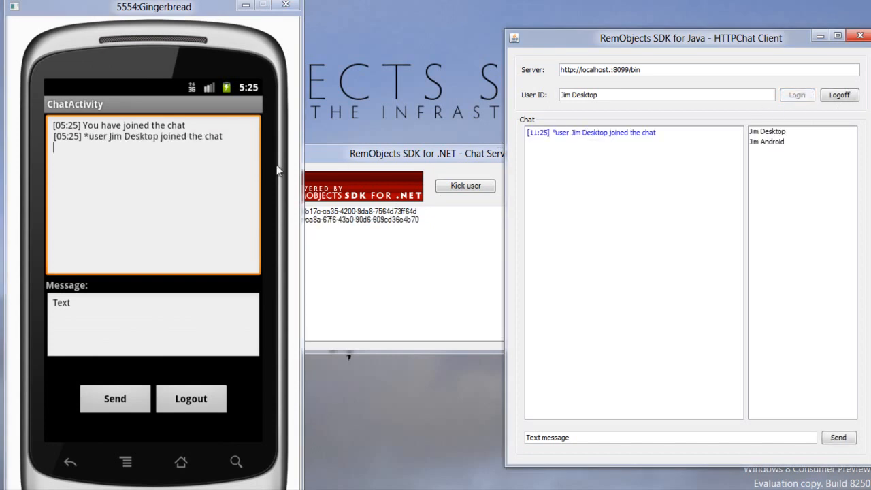
mouse_move(112, 147)
text(Hello from Android!)
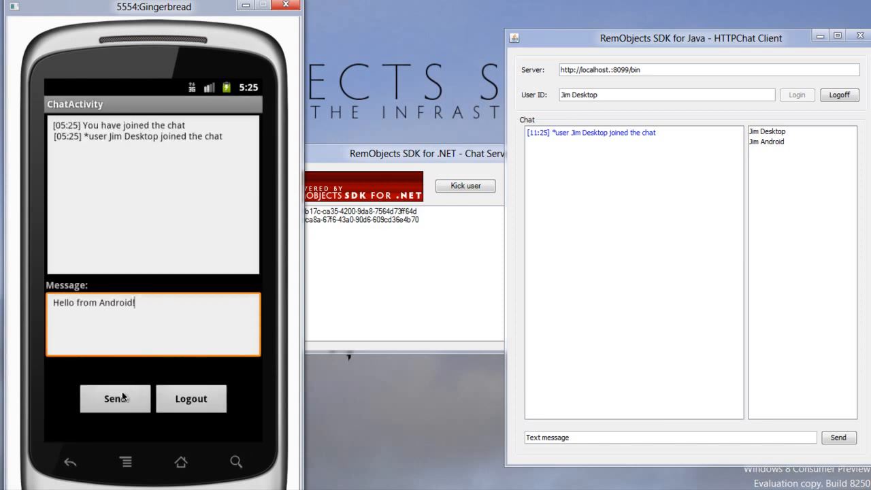
Step: Send 'Hello from Android!' from the emulator and 'Hello from Desktop' from the Java client
click(115, 397)
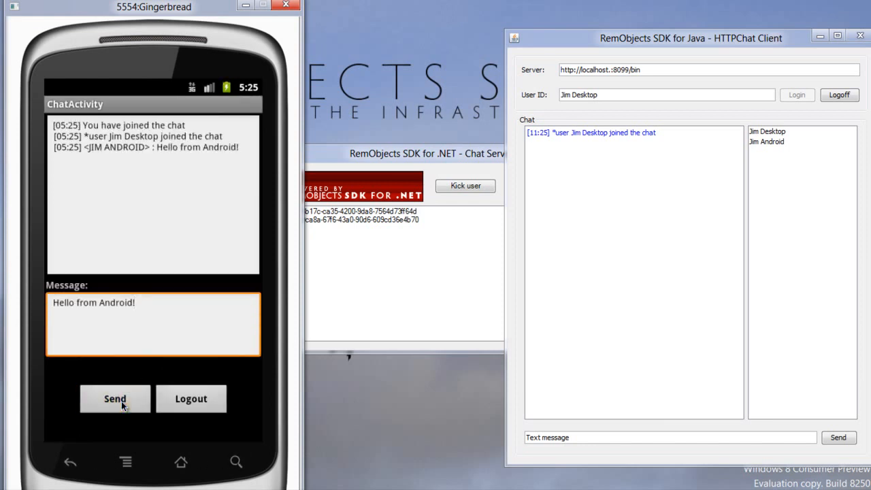
click(114, 398)
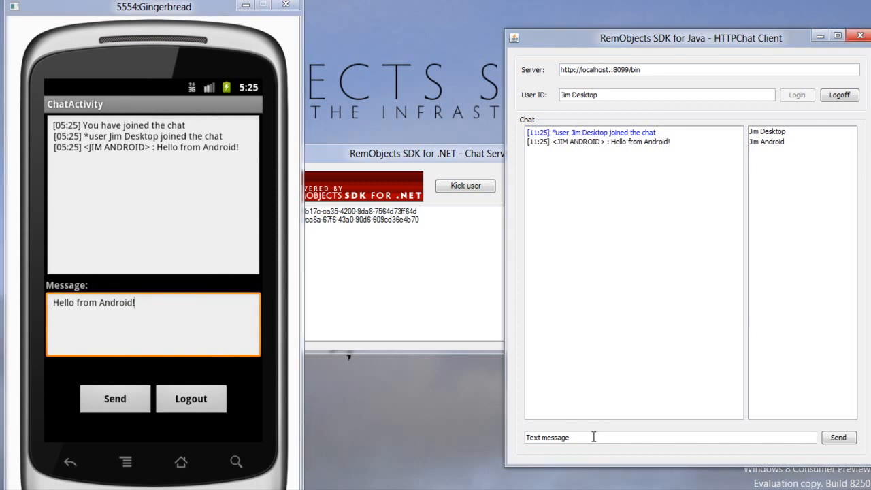
text(Hello from Desktop)
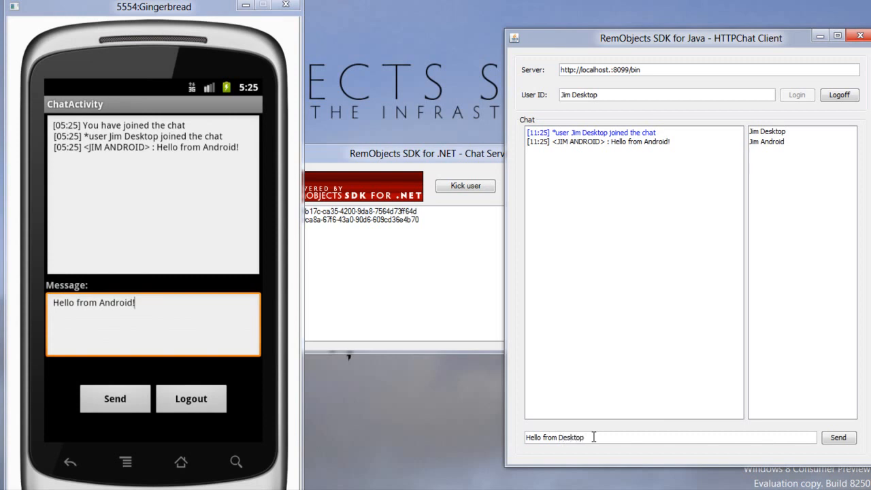
click(838, 437)
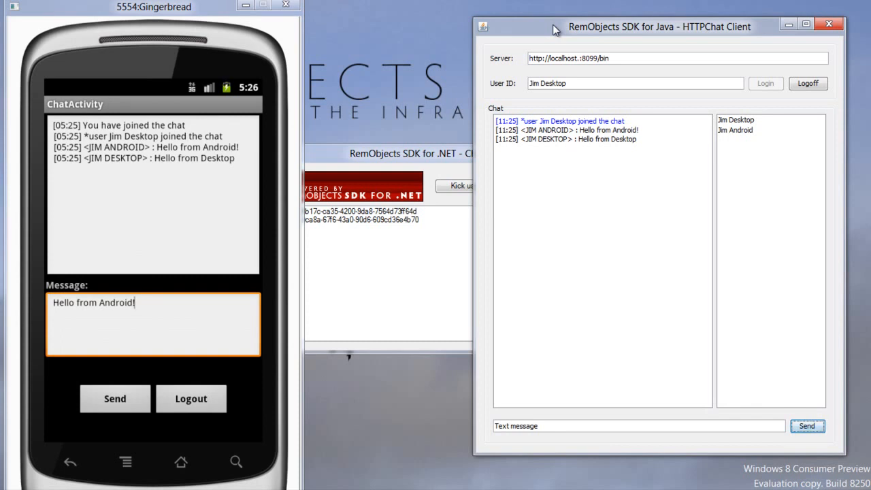
mouse_move(270, 88)
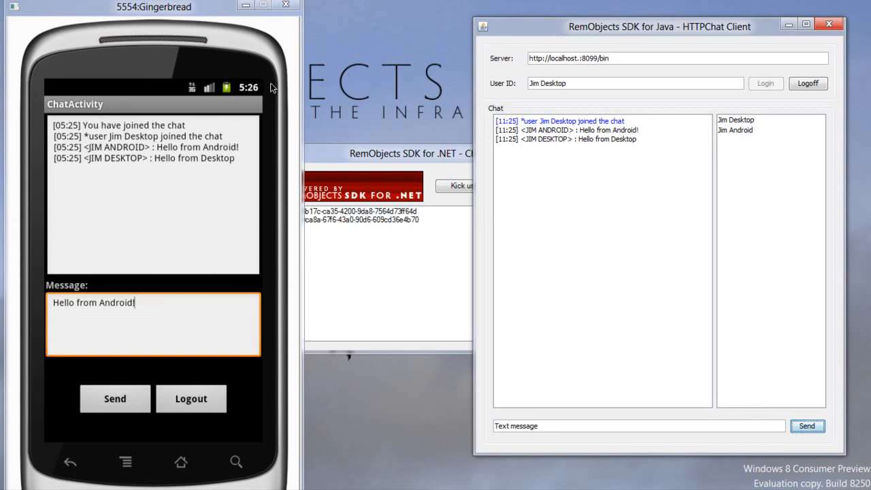